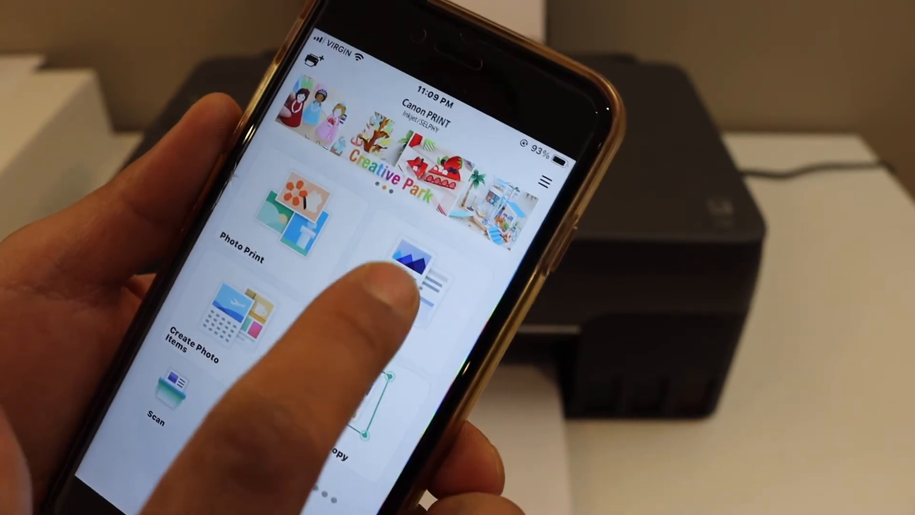
Start a document print and review settings: all pages, Letter plain paper, colour, single-sided.
left_click(415, 278)
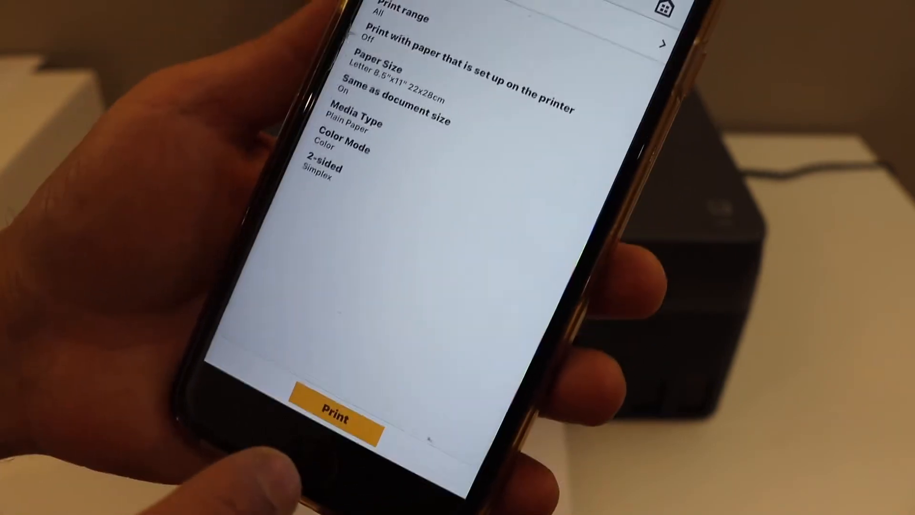
Send the document to the Canon G3060 series printer, accepting the first-time printer prompt.
left_click(332, 406)
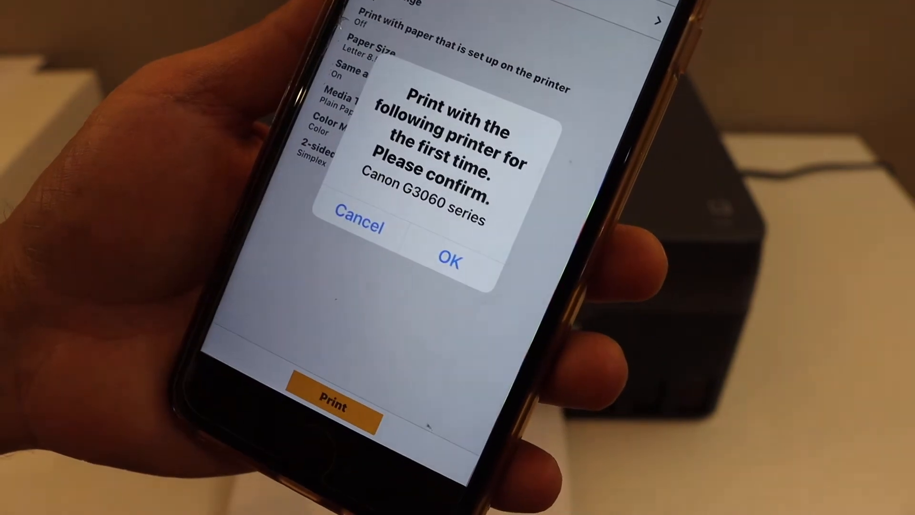
left_click(450, 258)
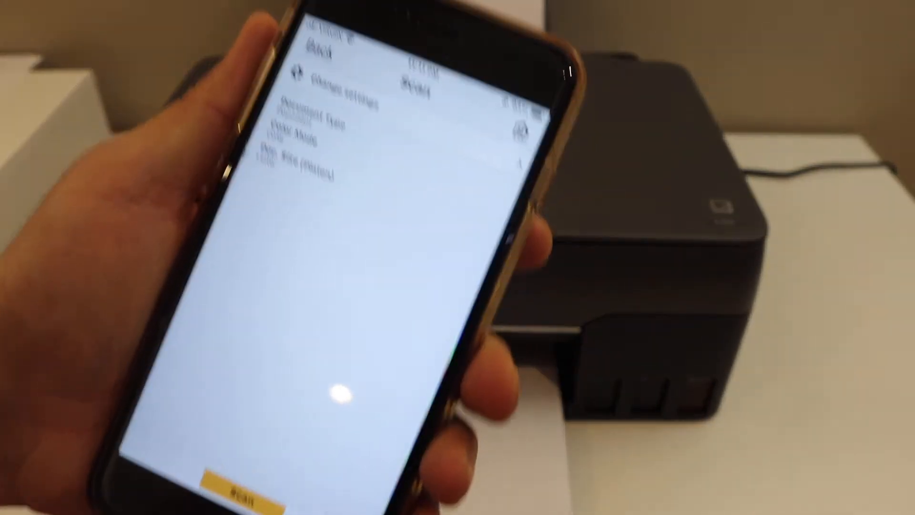
Start scanning the page on the printer from the scan settings screen.
left_click(240, 496)
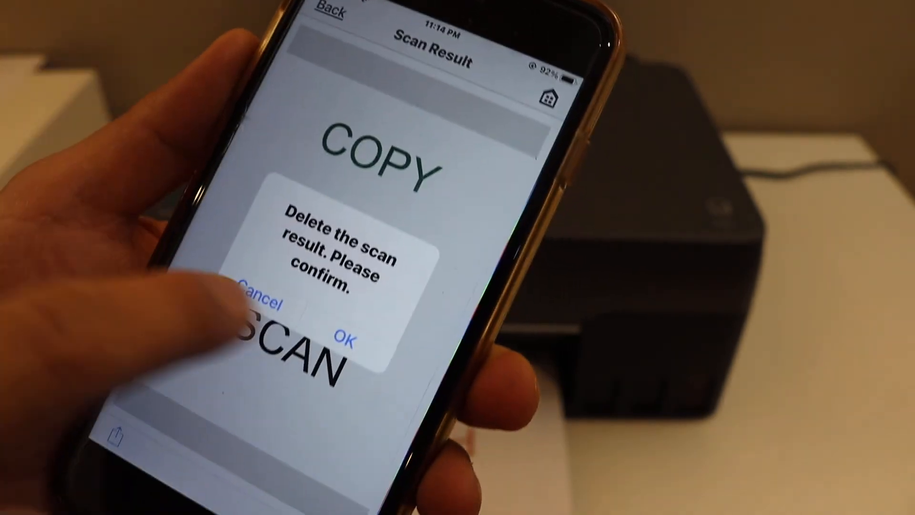
Confirm deleting the COPY/SCAN scan result and return to the scan screen.
left_click(347, 326)
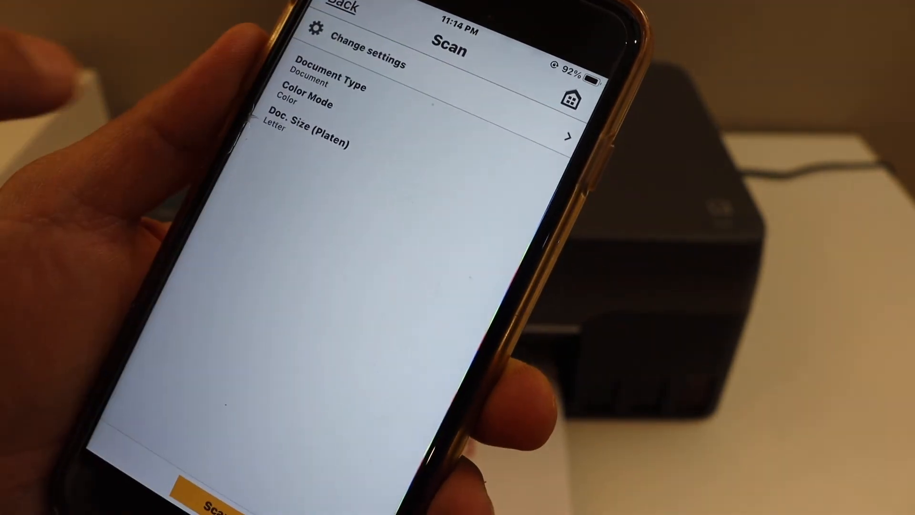